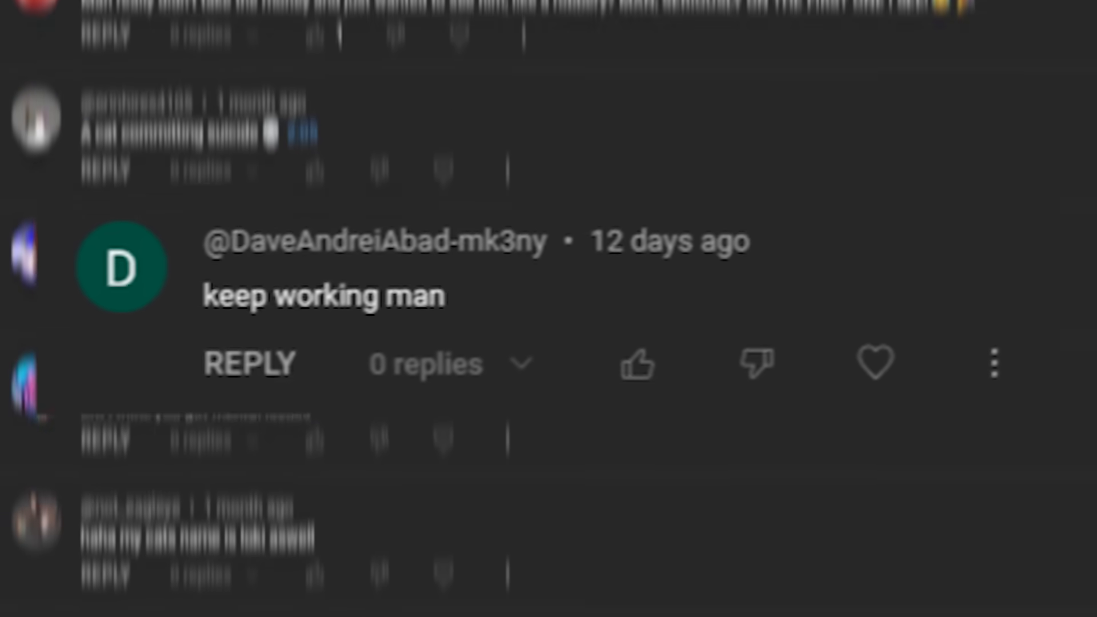
- Start a new Baseplate place in Roblox Studio
scroll(down, 3)
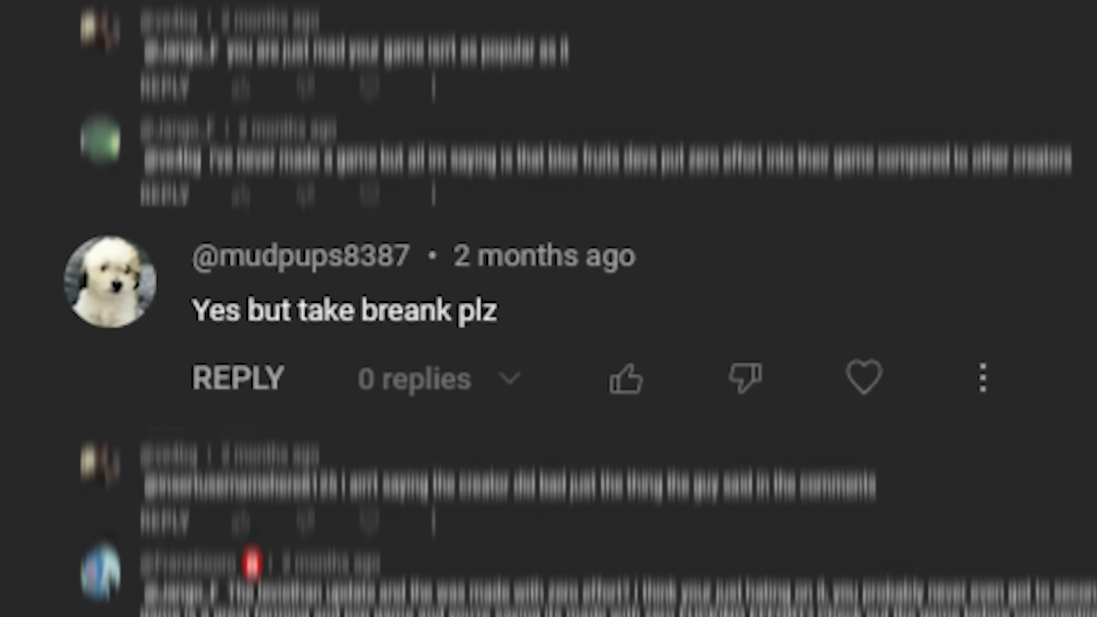
scroll(down, 3)
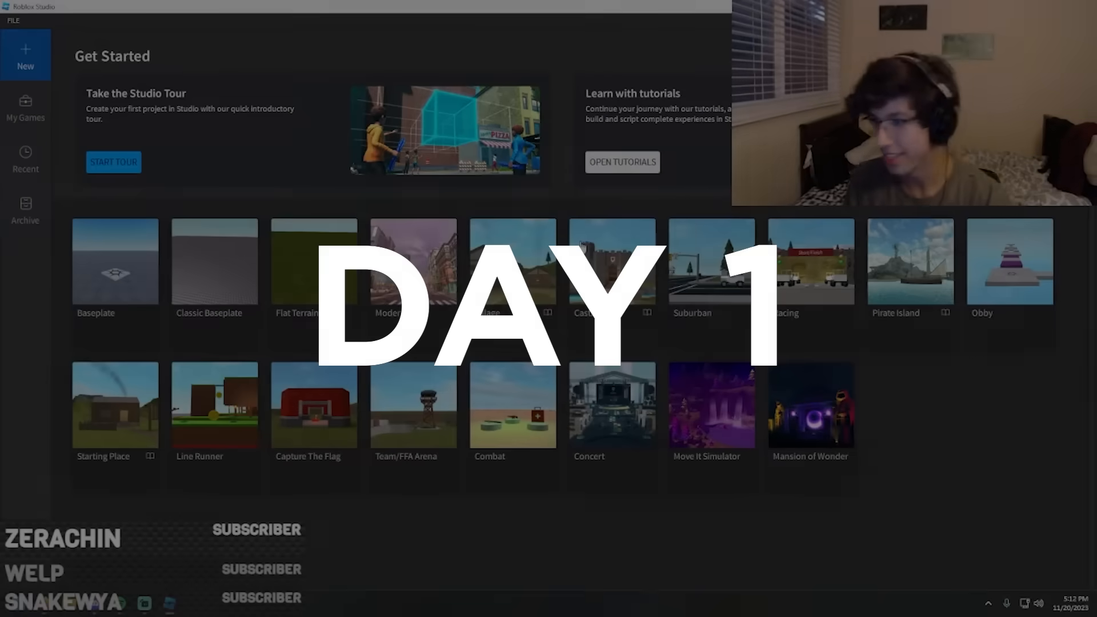
click(114, 261)
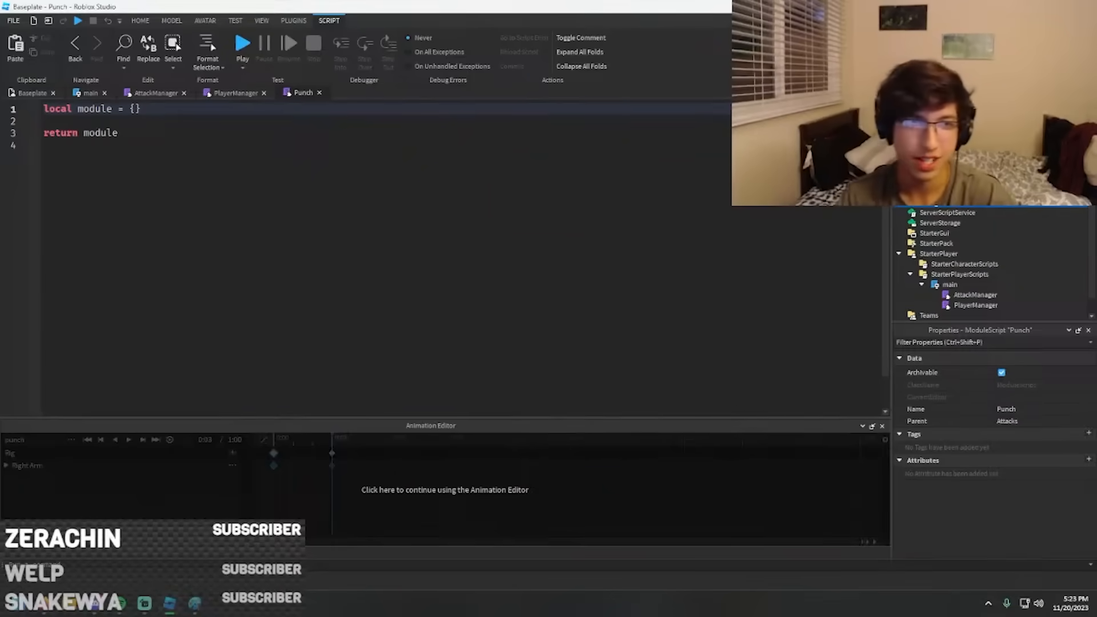
- In the Punch module, begin the Punch.__index assignment line
text(Punch.__inde)
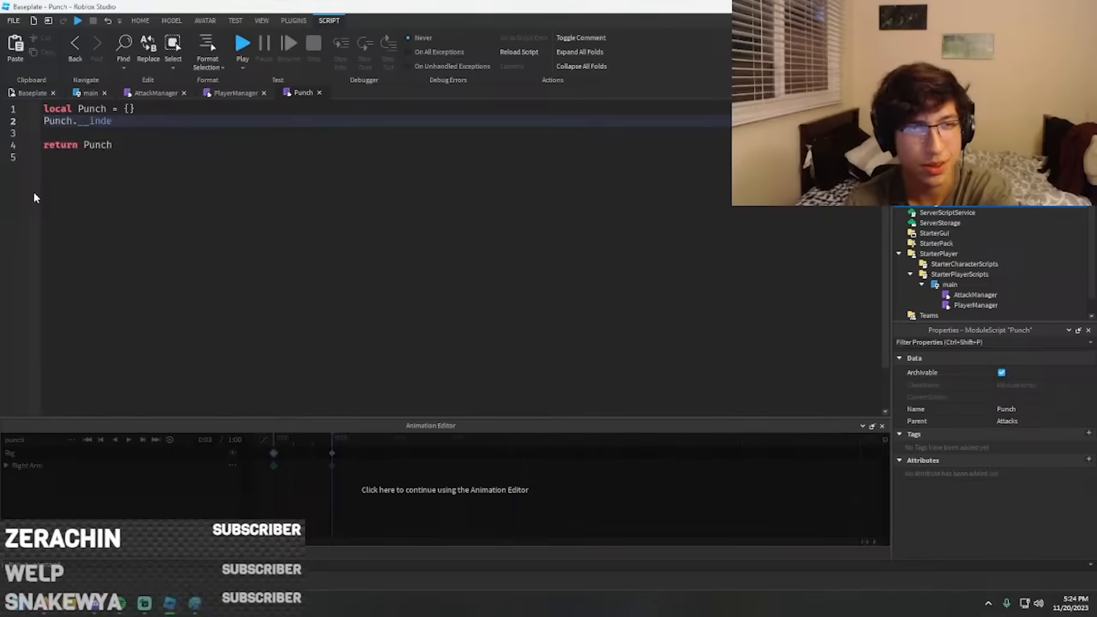
click(205, 19)
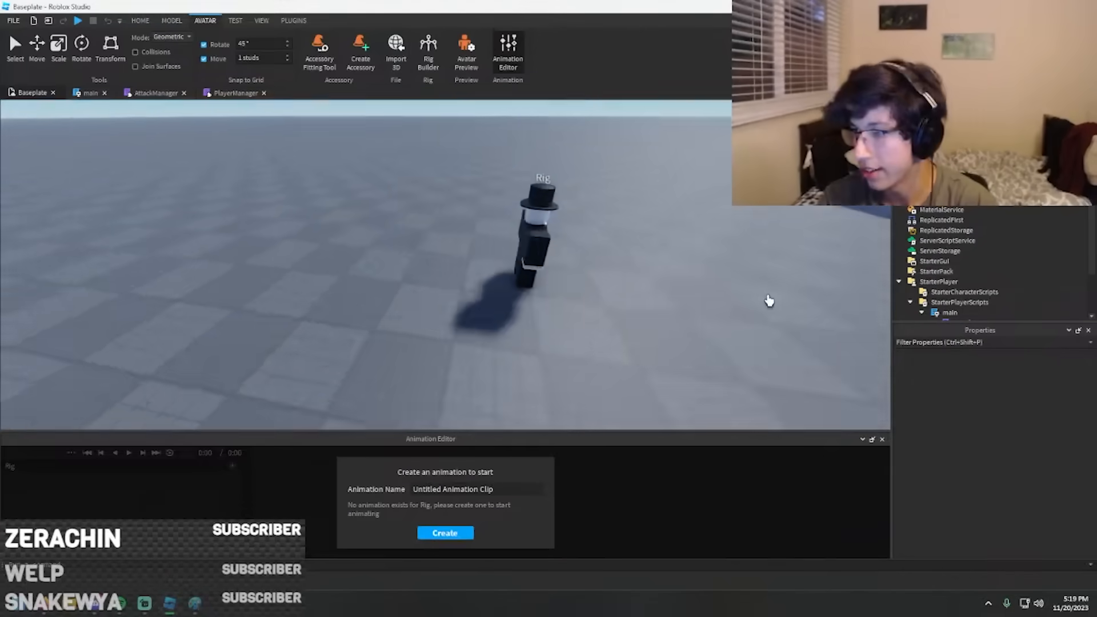
- Key a right-arm punch clip and submit it to Roblox, which fails with HTTP 500
click(444, 532)
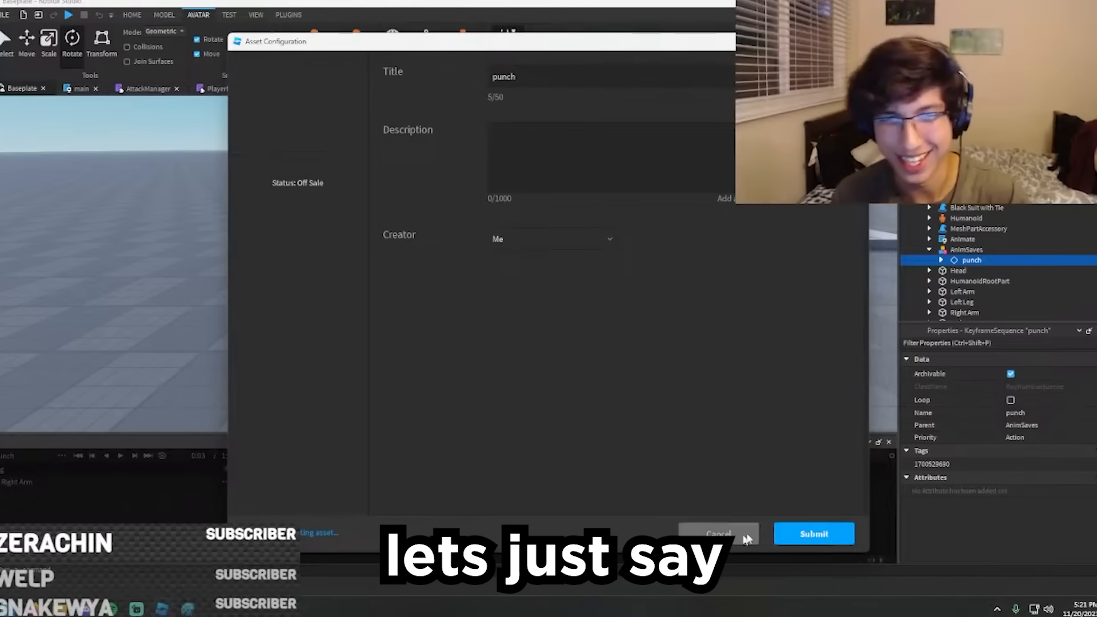
click(813, 533)
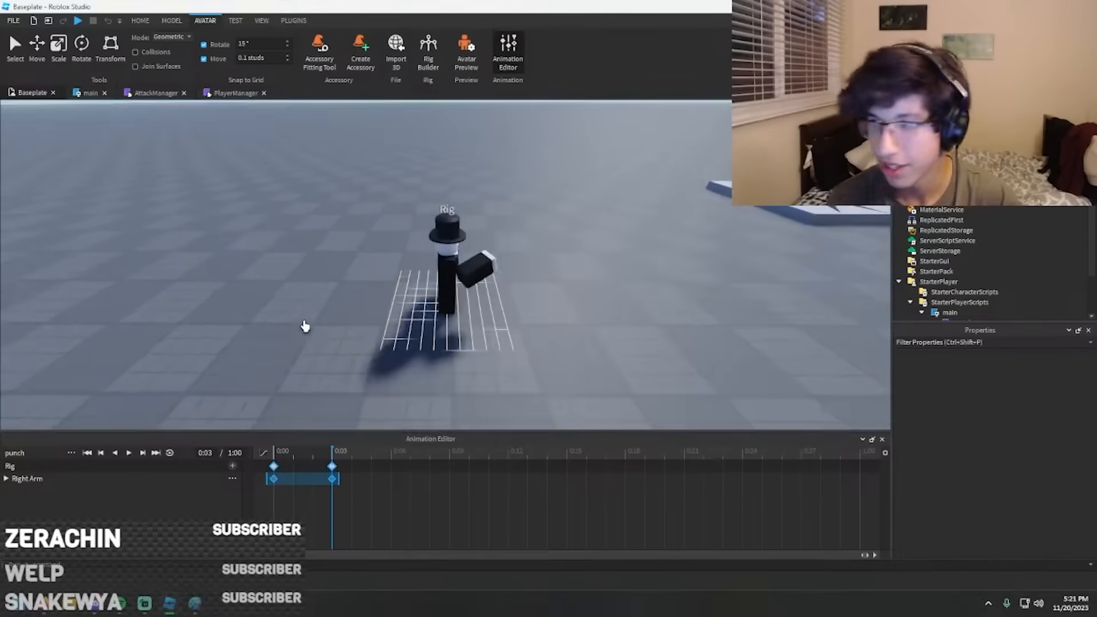
click(71, 452)
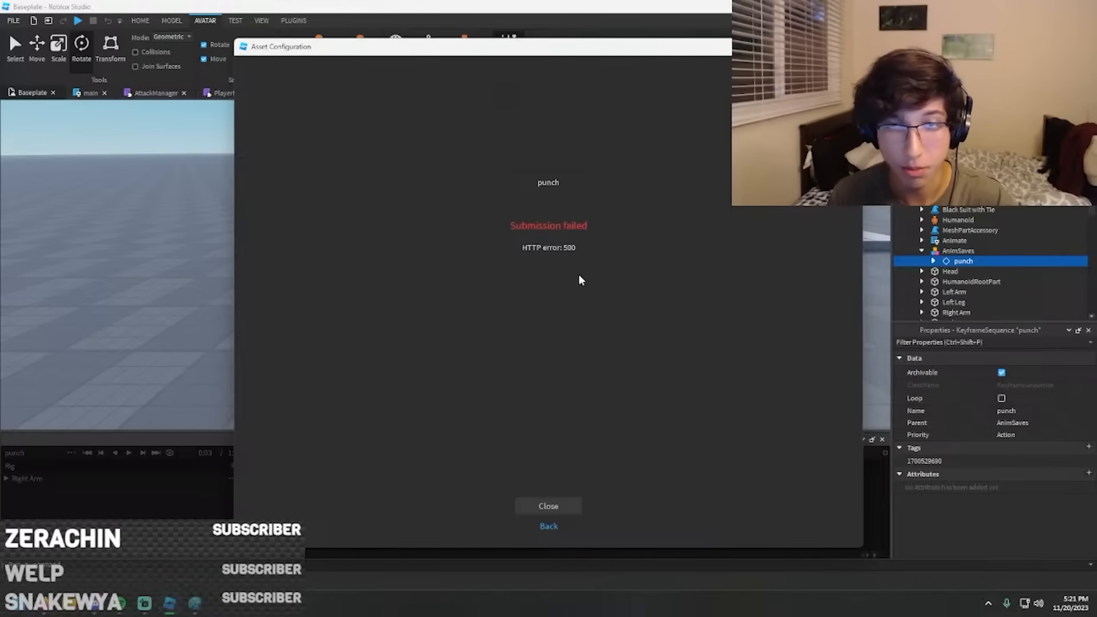
click(548, 506)
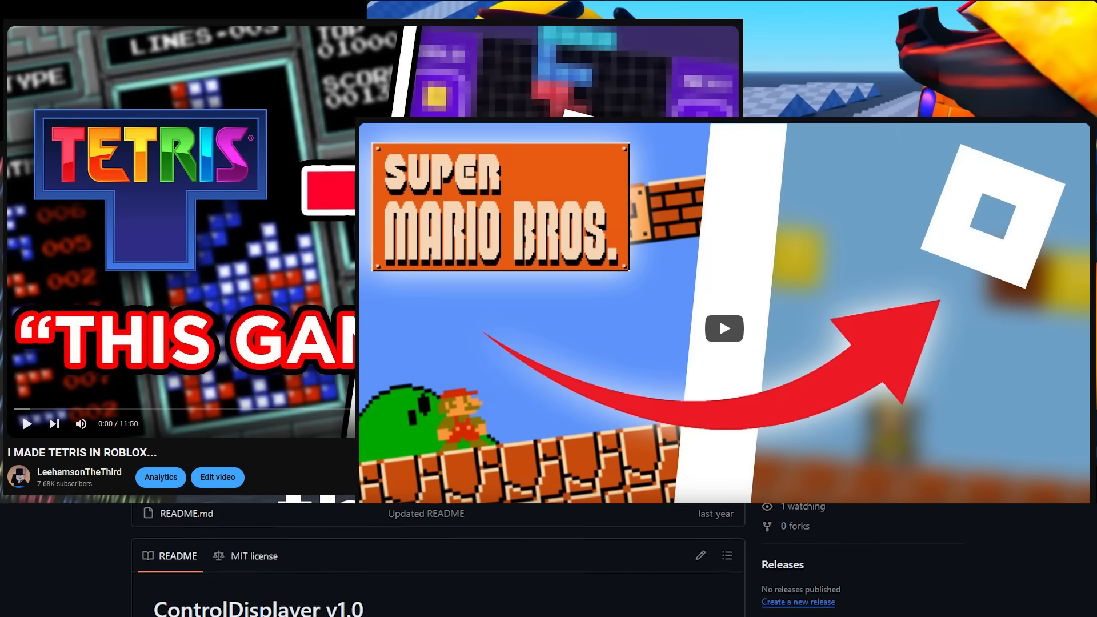
scroll(down, 3)
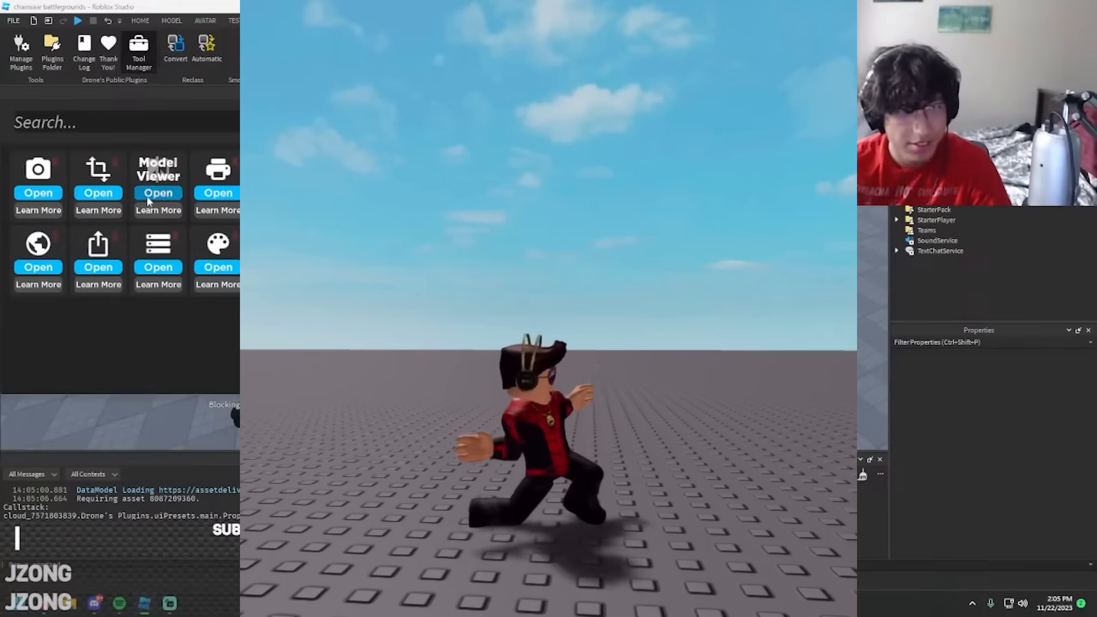
- Create a new rig animation clip and save it from the editor's file menu
click(157, 192)
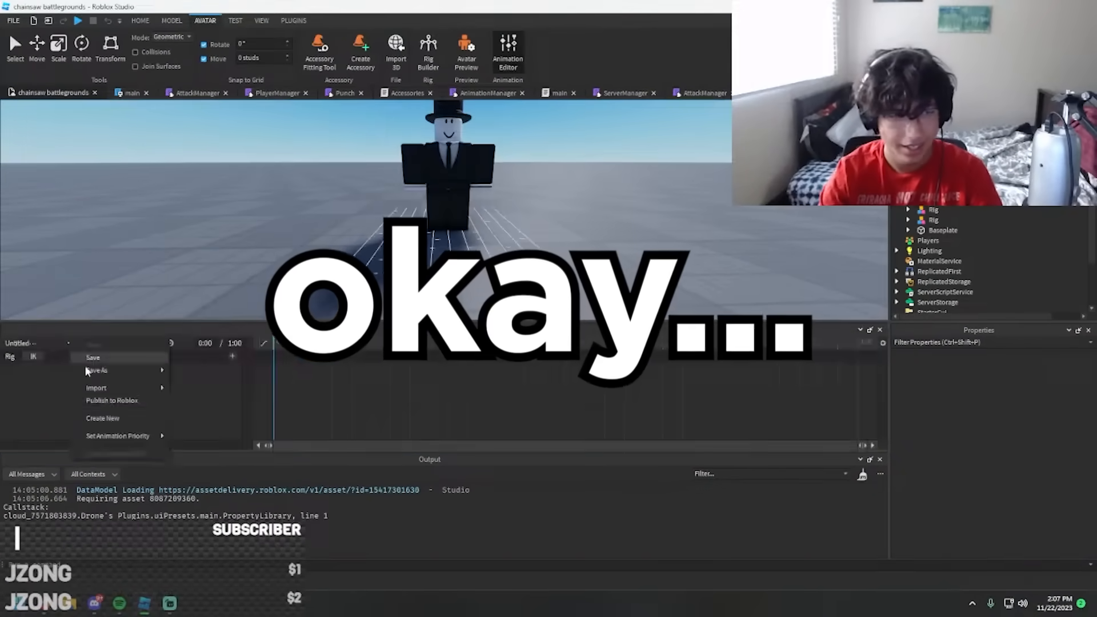
click(96, 387)
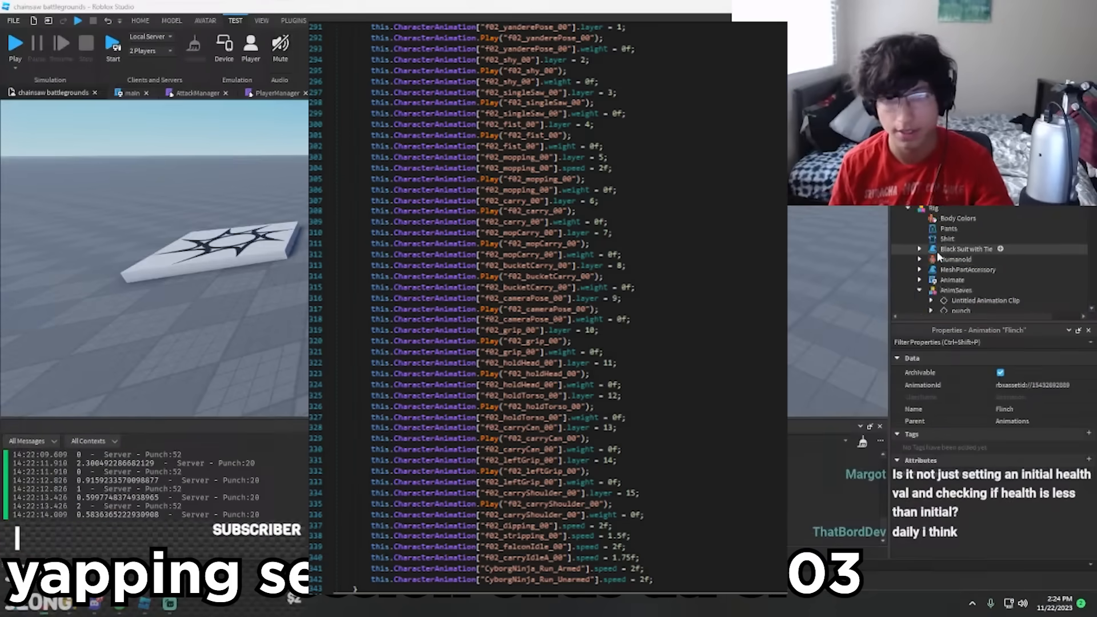
- Have AnimationManager play the Flinch animation when the character's health drops
click(15, 42)
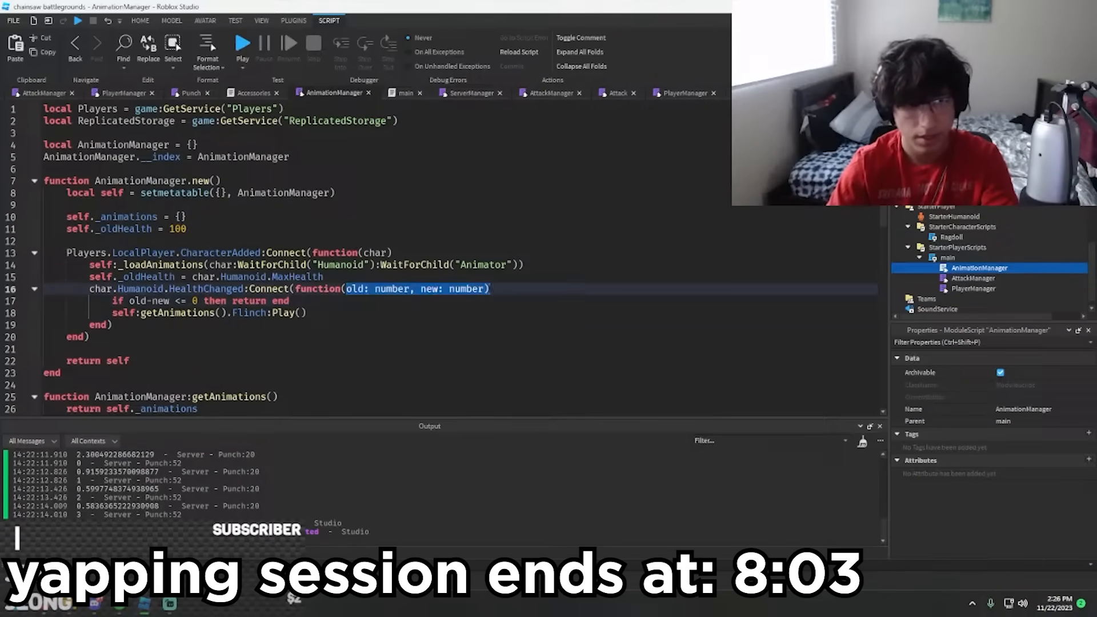
- Add a ChainsawTransform attack with cooldown 5, damage 10 and its transform animation
click(236, 20)
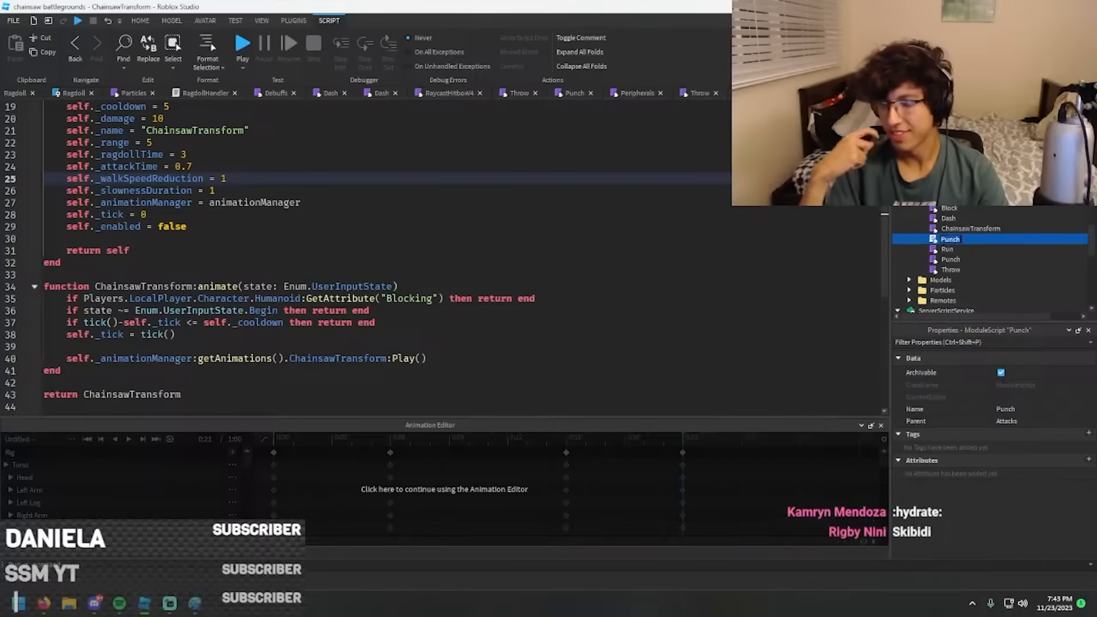
- Playtest the chainsaw transform attack against the top-hatted dummies
click(242, 42)
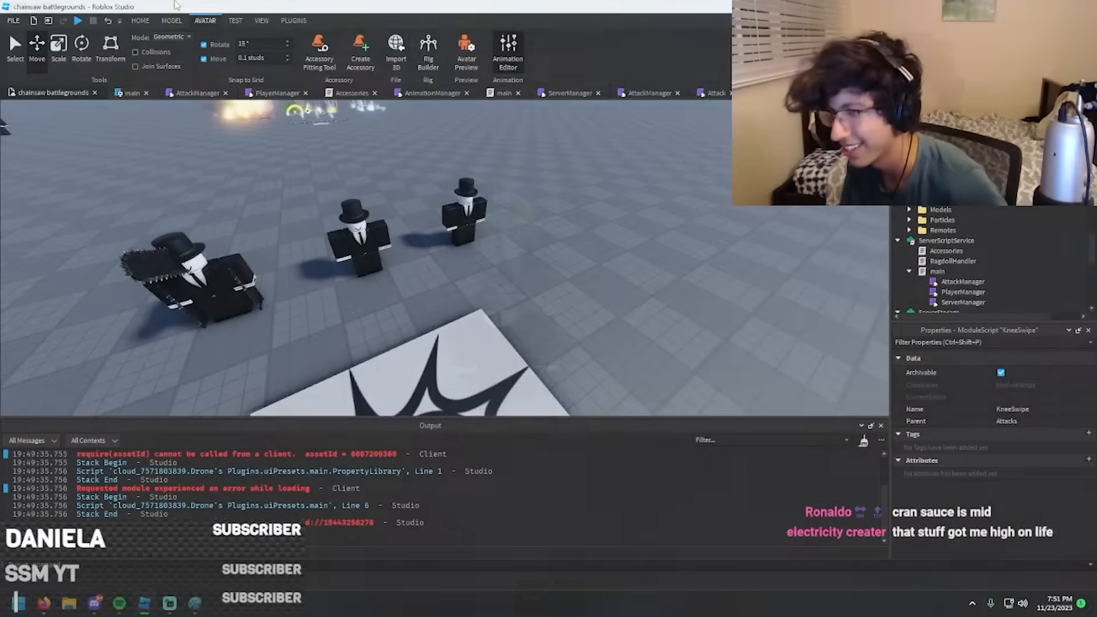
click(77, 20)
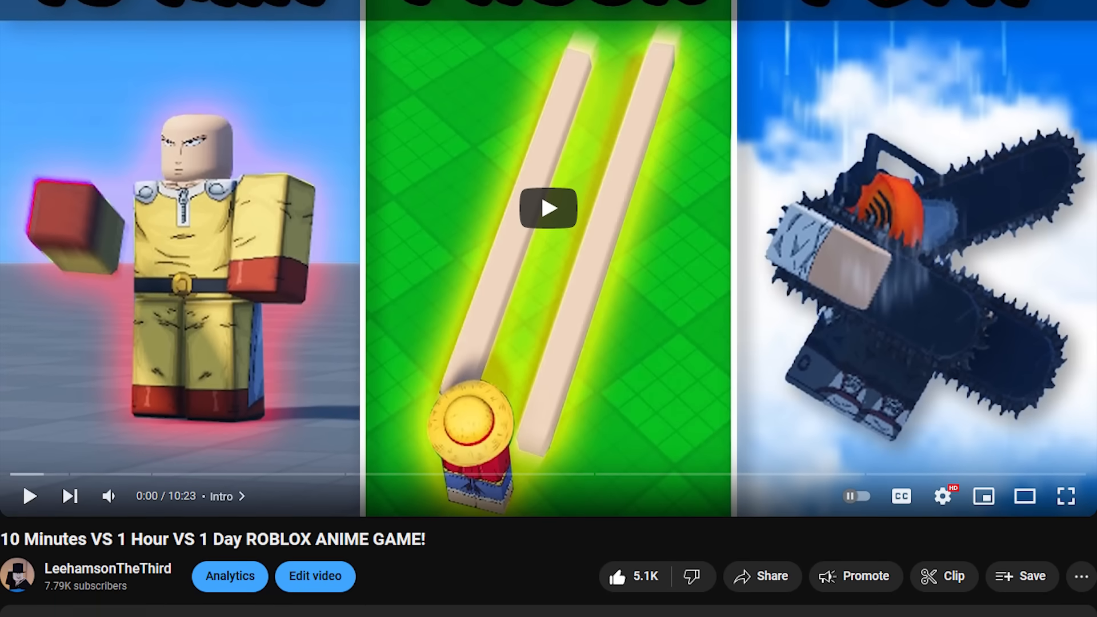
- Scroll down to the comments under the ROBLOX ANIME GAME video
scroll(down, 3)
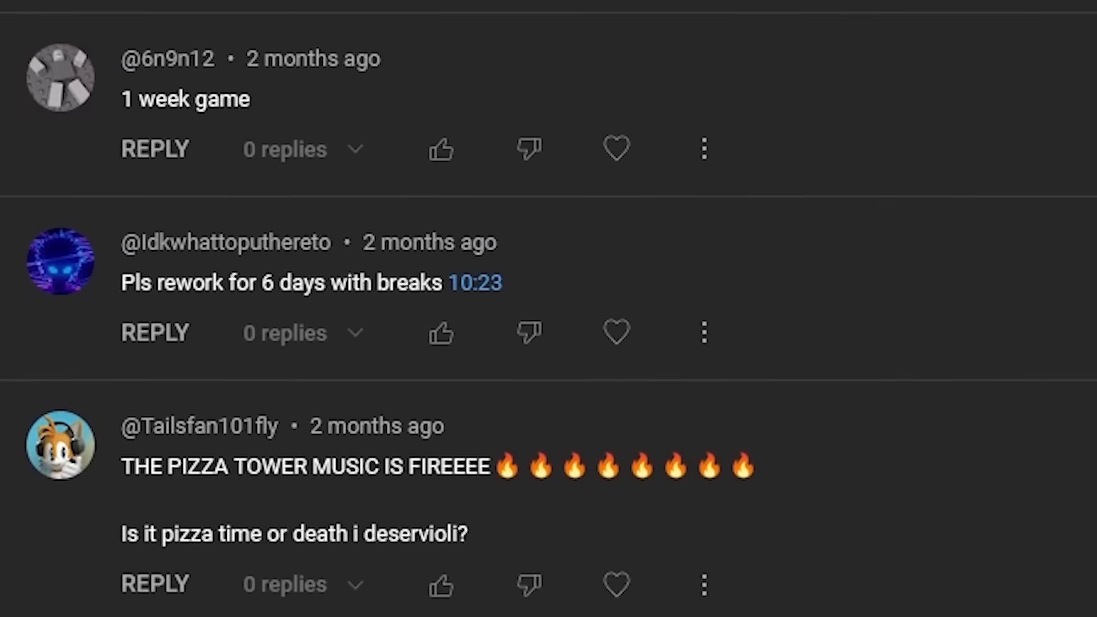
scroll(down, 3)
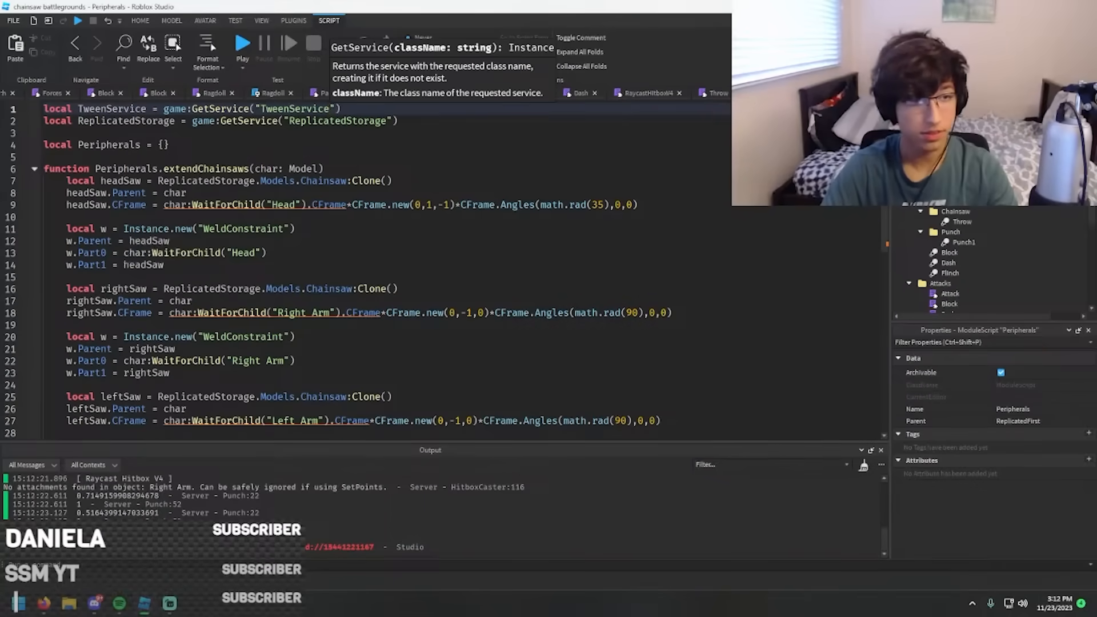
- Add TweenService:Create(headSaw, TweenInfo.new(0.1)) inside extendChainsaws
text(TweenService:Create(headSaw, TweenInfo.new(0.1))
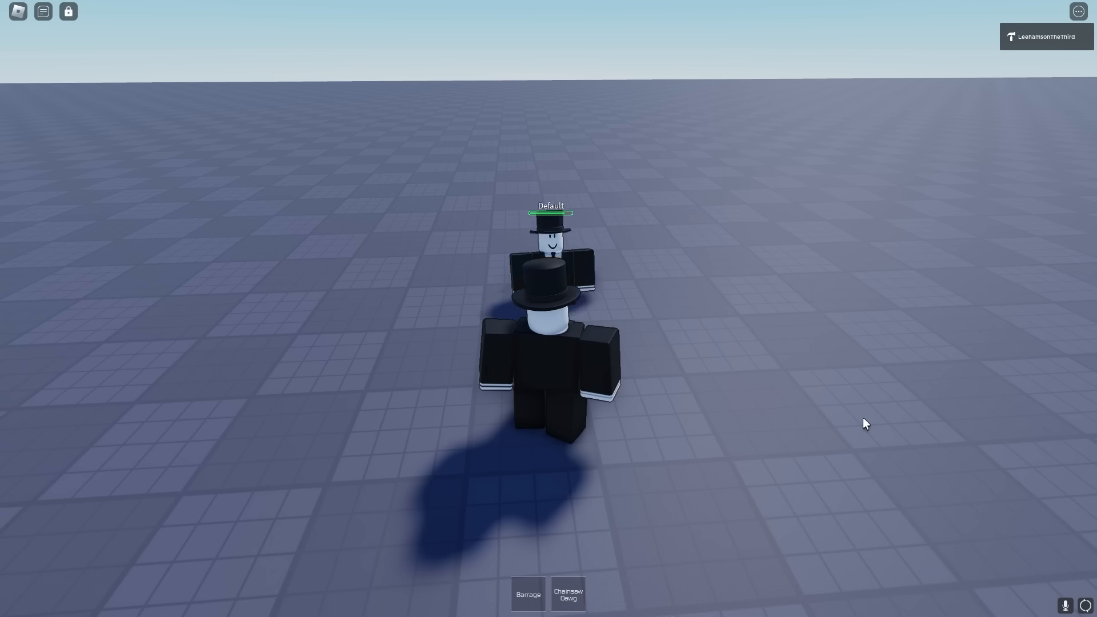
- Walk the player up to the Default dummy in the playtest
click(528, 594)
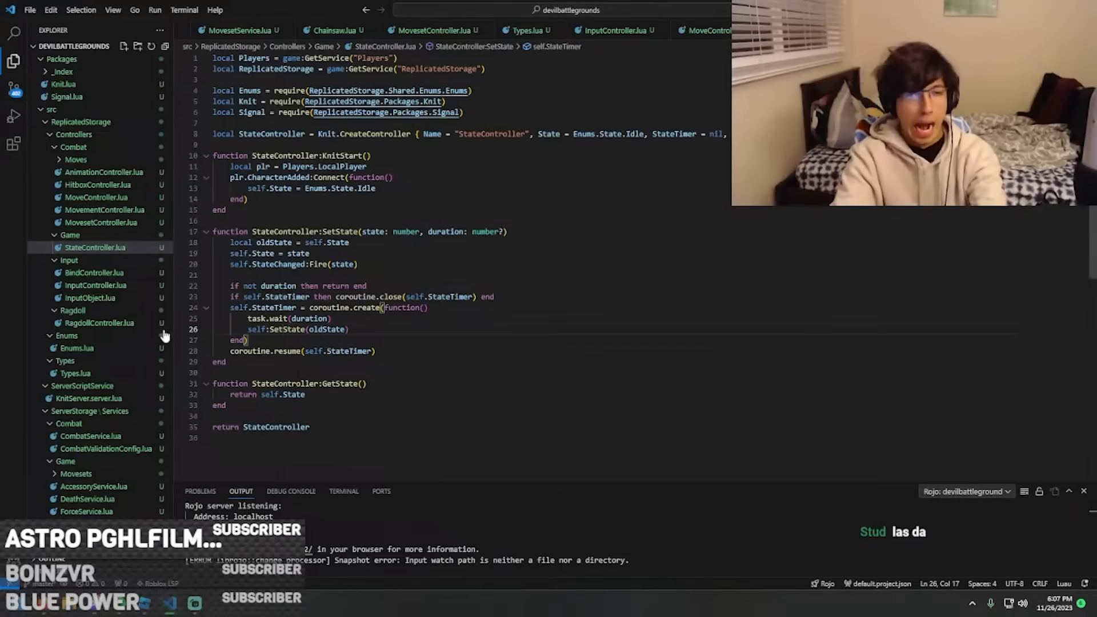
- Connect StateController.StateChanged to ChangeWalkSpeed, then hit the Default dummy with Barrage
click(105, 210)
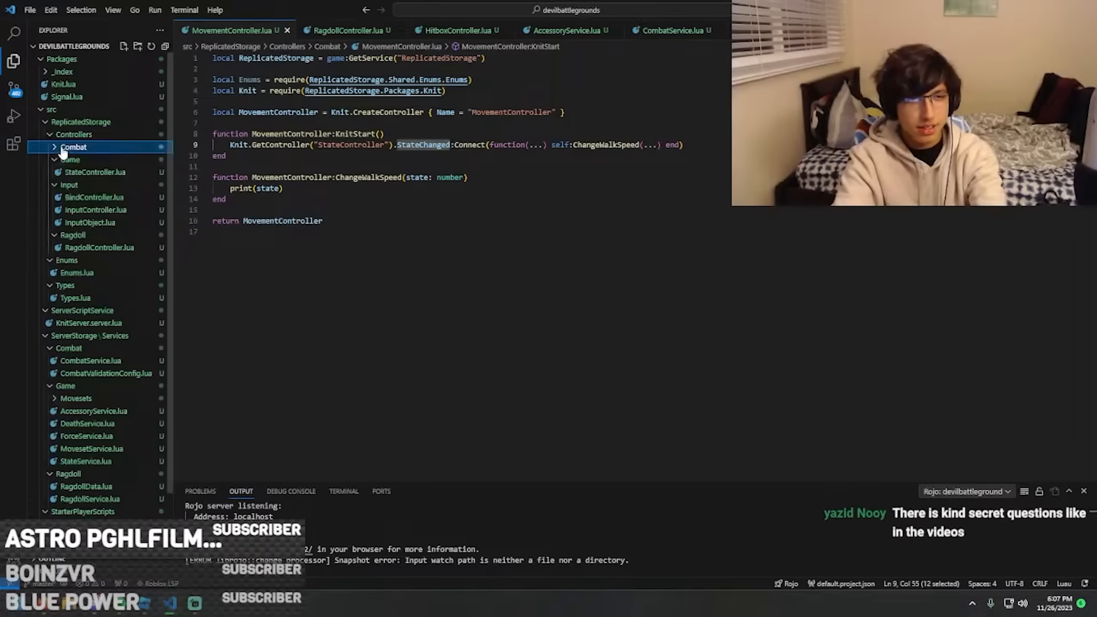
click(74, 148)
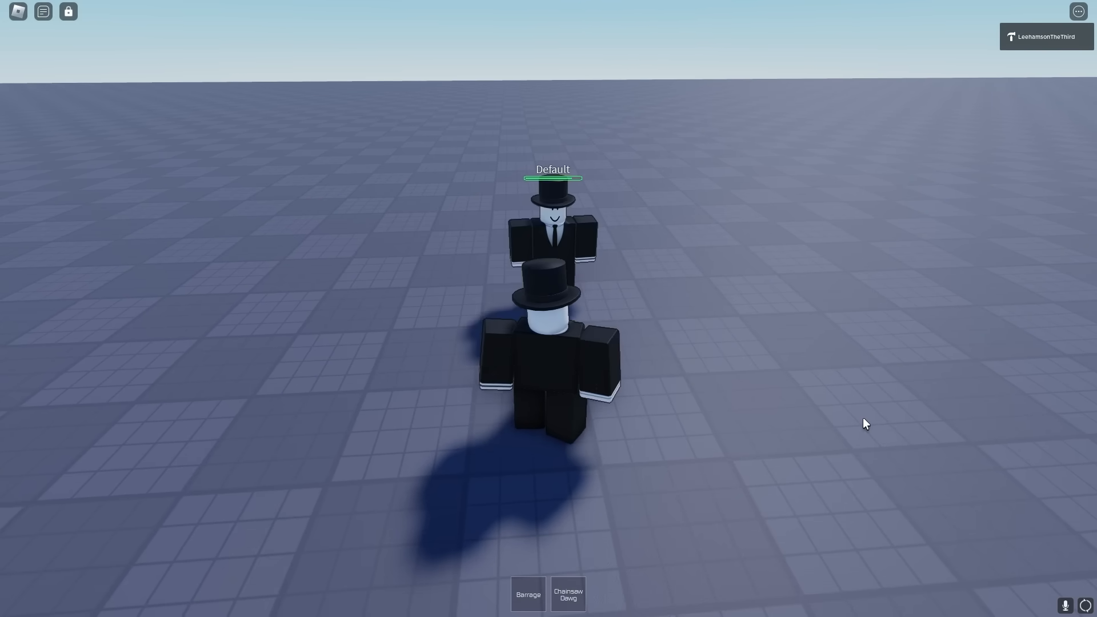
click(528, 593)
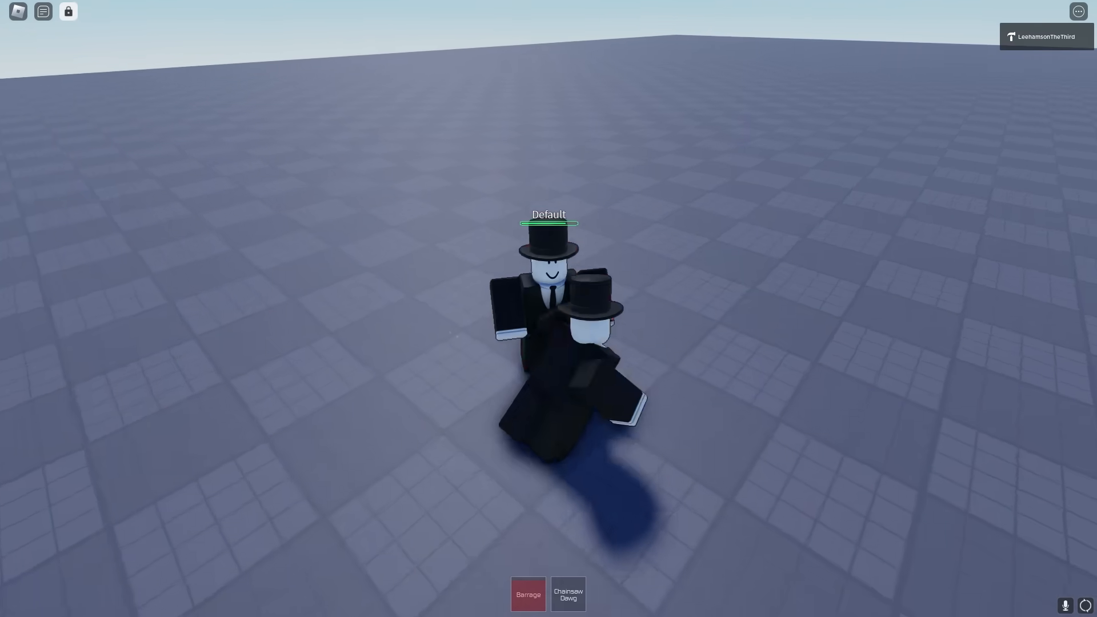